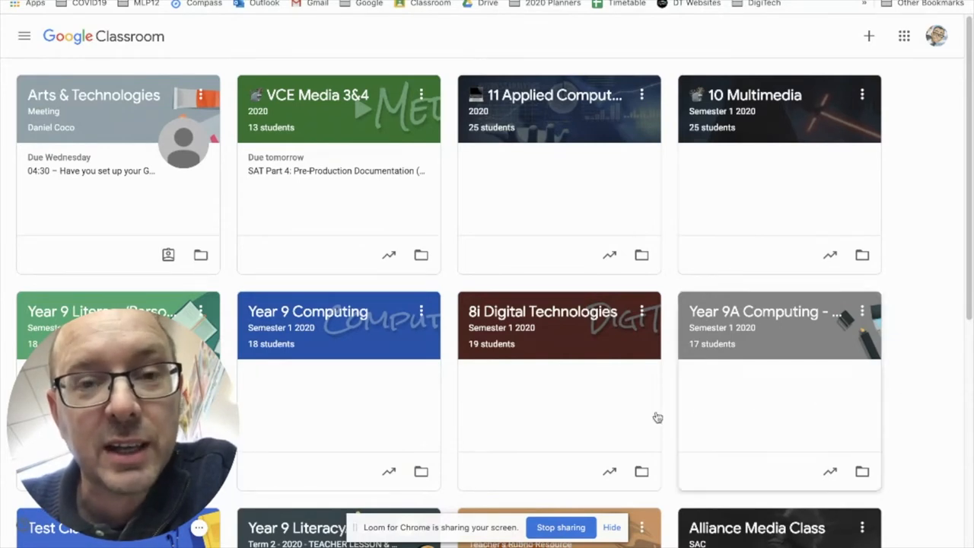
{"action": "mouse_move", "coordinate": [623, 333]}
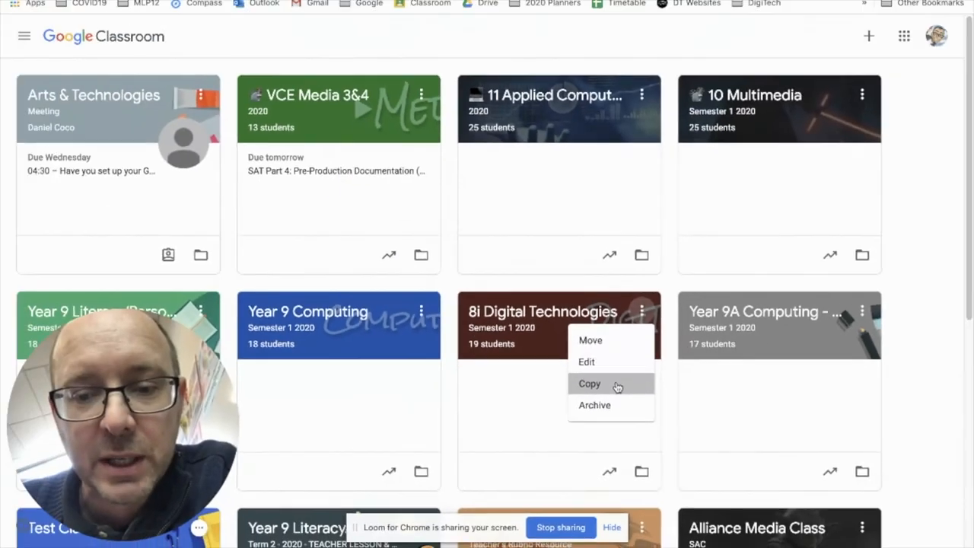
Step: Copy the 8i Digital Technologies class and rename the copy to 8Z Digital Technologies
{"action": "left_click", "coordinate": [589, 384]}
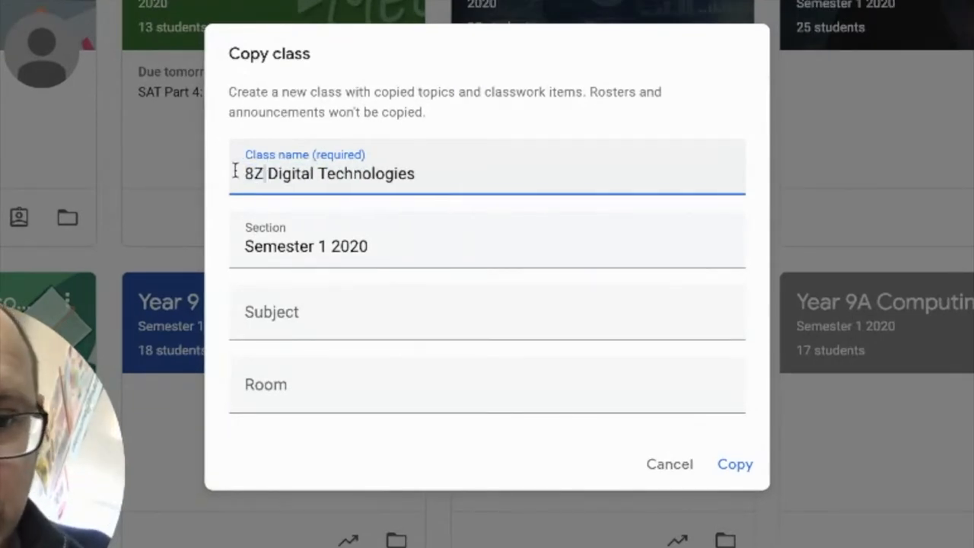
Step: Change the copy's section to Semester 2 2020 and create the class
{"action": "left_click", "coordinate": [307, 246]}
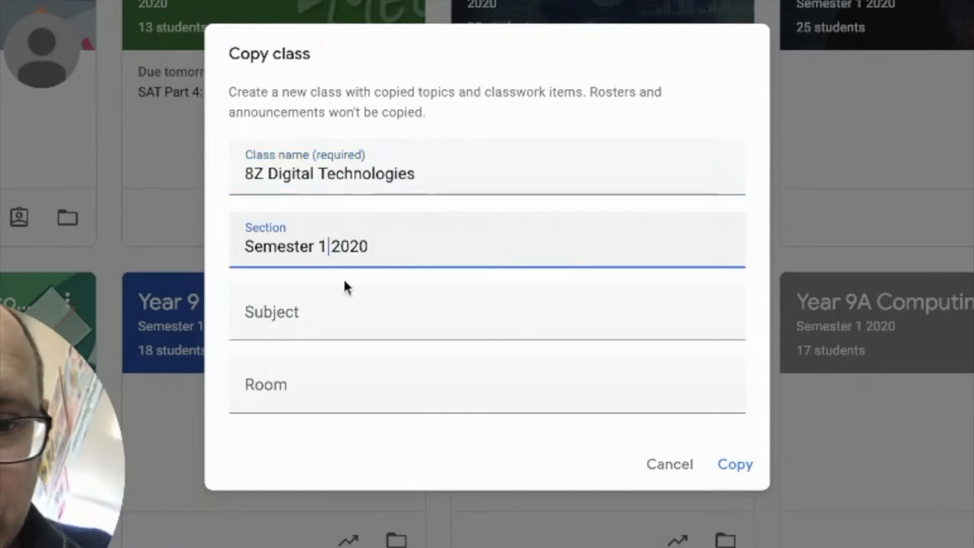
{"action": "type", "text": "2"}
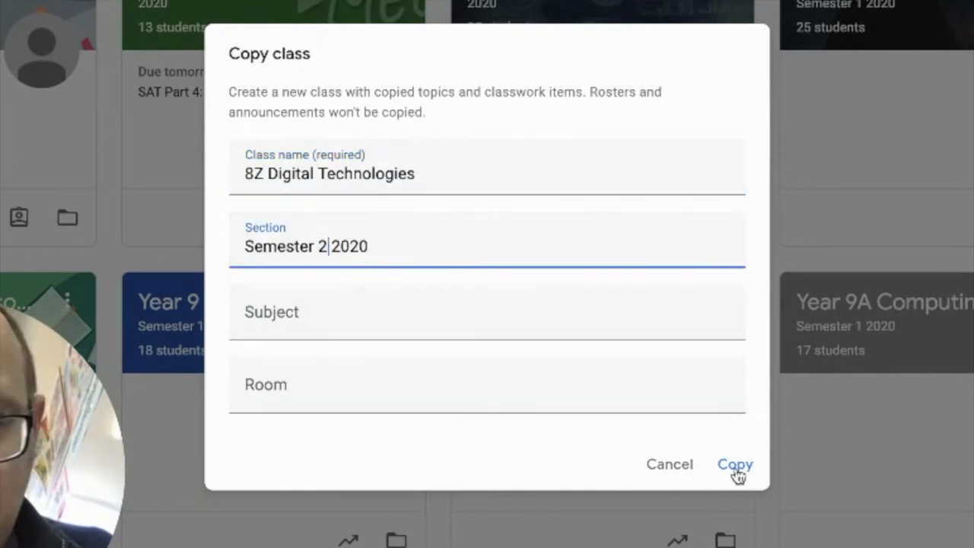
{"action": "left_click", "coordinate": [735, 464]}
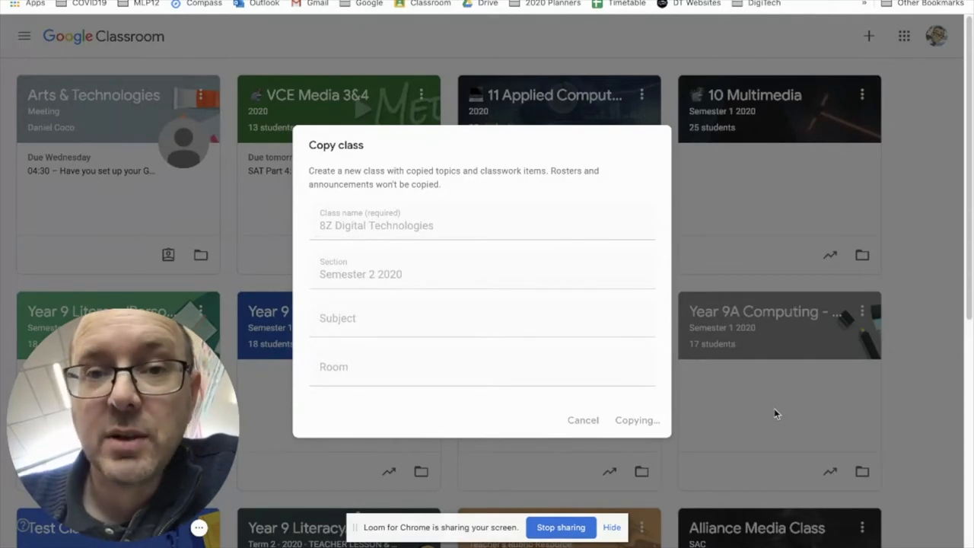
Step: Open the new 8Z Digital Technologies, Semester 2 2020 class card once copying finishes
{"action": "left_click", "coordinate": [636, 420]}
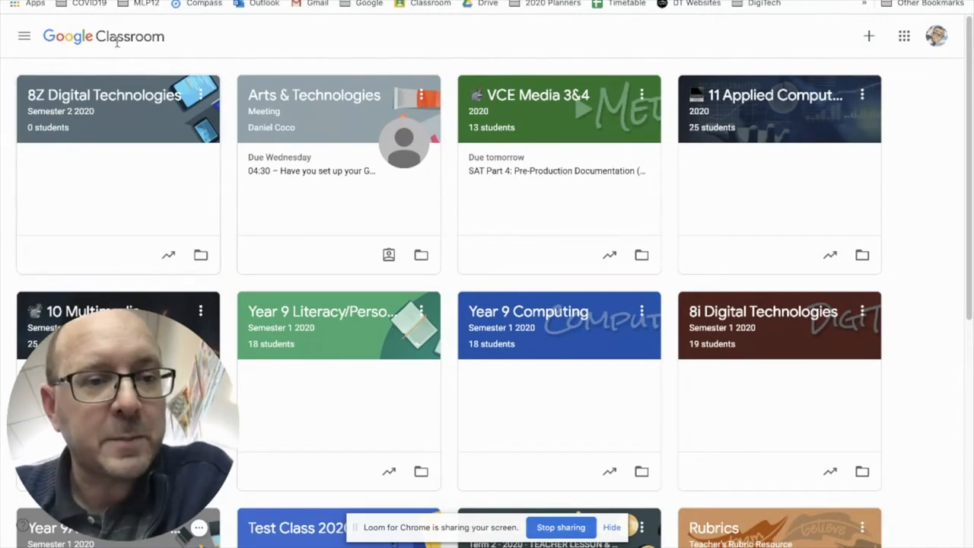
{"action": "left_click", "coordinate": [103, 94]}
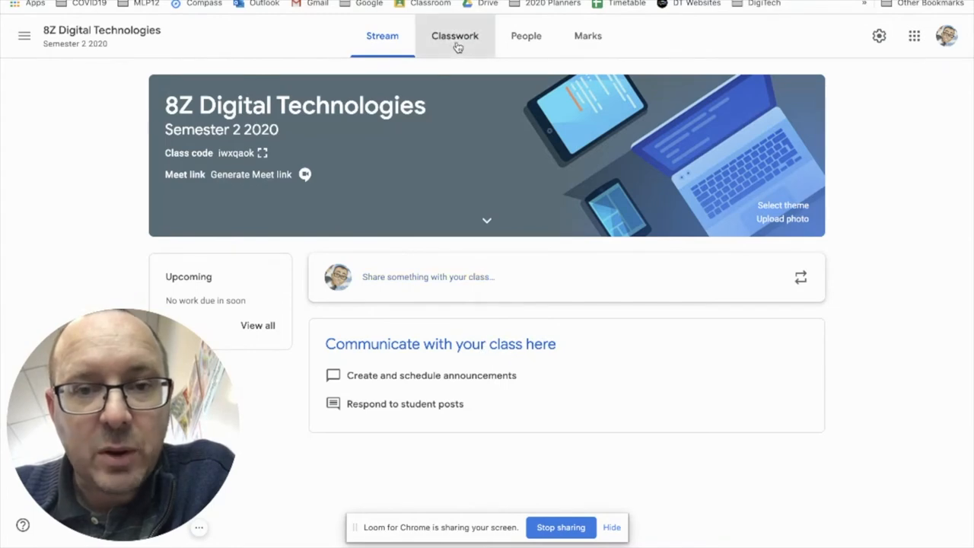
Step: Browse the 8Z classwork topics and open the Liquify draft assignment for editing
{"action": "left_click", "coordinate": [454, 35]}
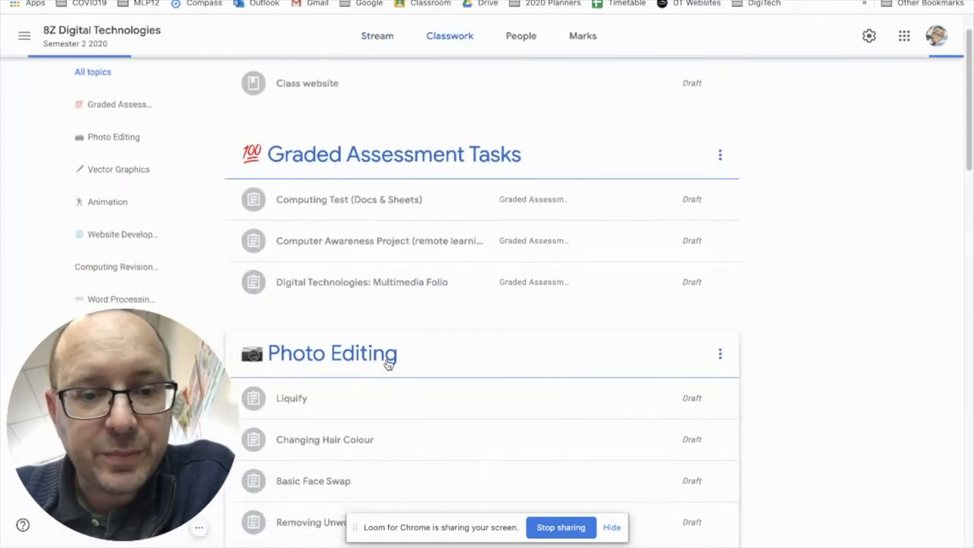
{"action": "scroll", "scroll_direction": "down", "scroll_amount": 3}
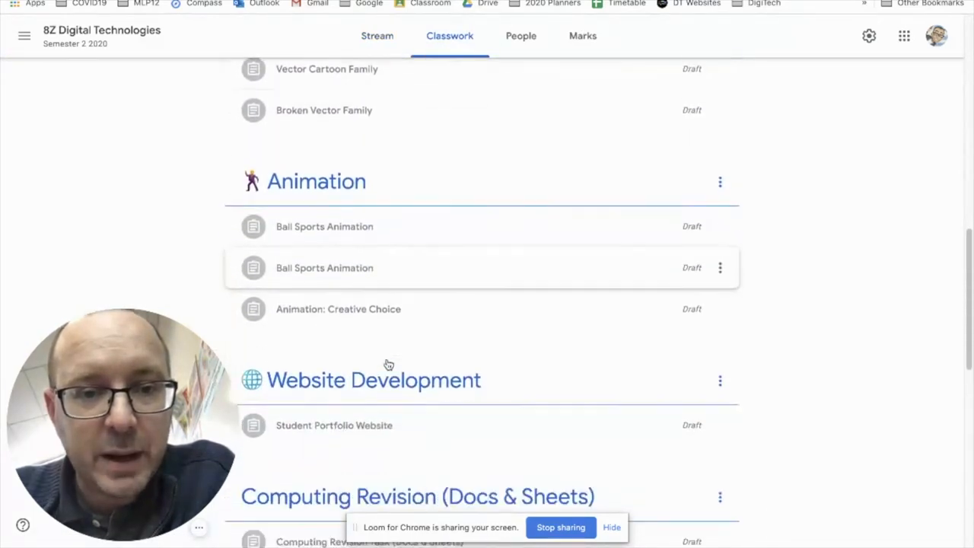
{"action": "scroll", "scroll_direction": "down", "scroll_amount": 3}
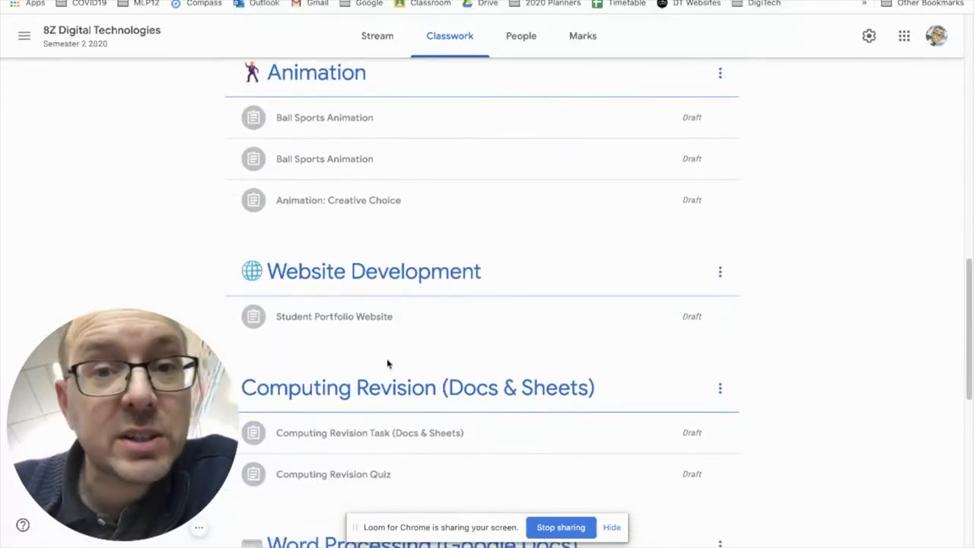
{"action": "scroll", "scroll_direction": "up", "scroll_amount": 3}
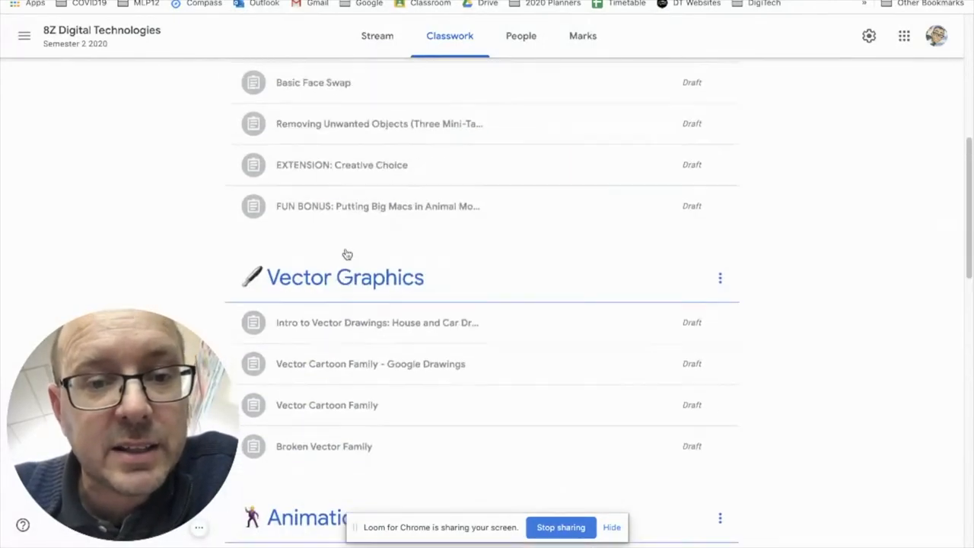
{"action": "scroll", "scroll_direction": "up", "scroll_amount": 3}
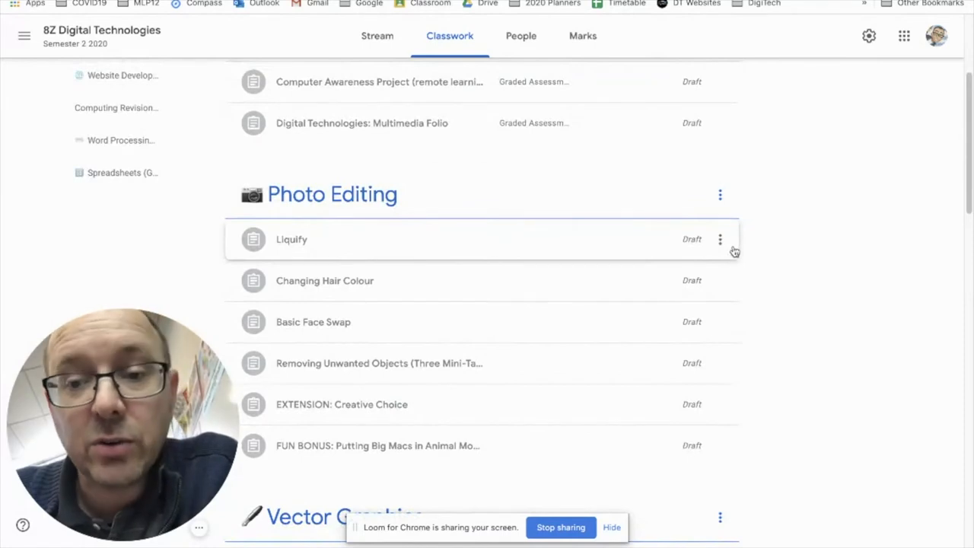
{"action": "left_click", "coordinate": [719, 239]}
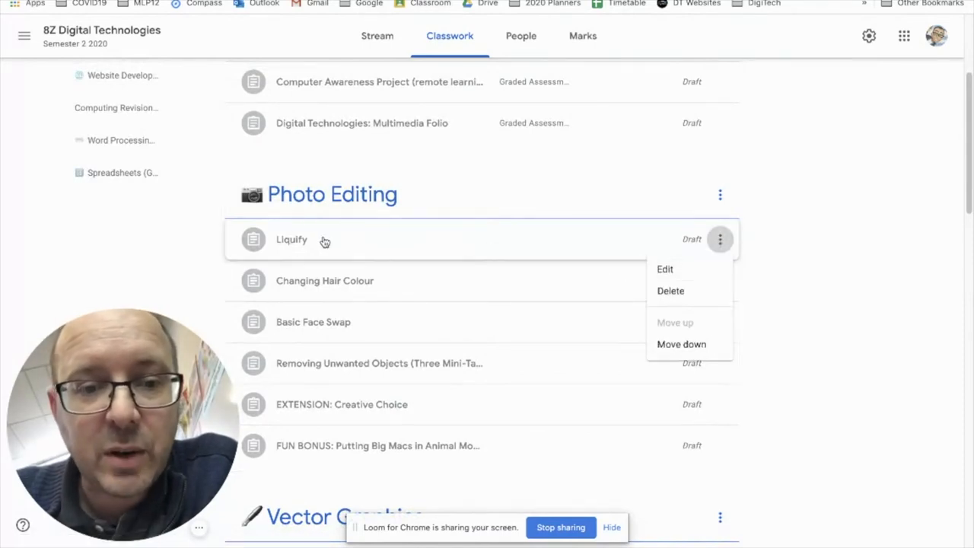
{"action": "mouse_move", "coordinate": [331, 232]}
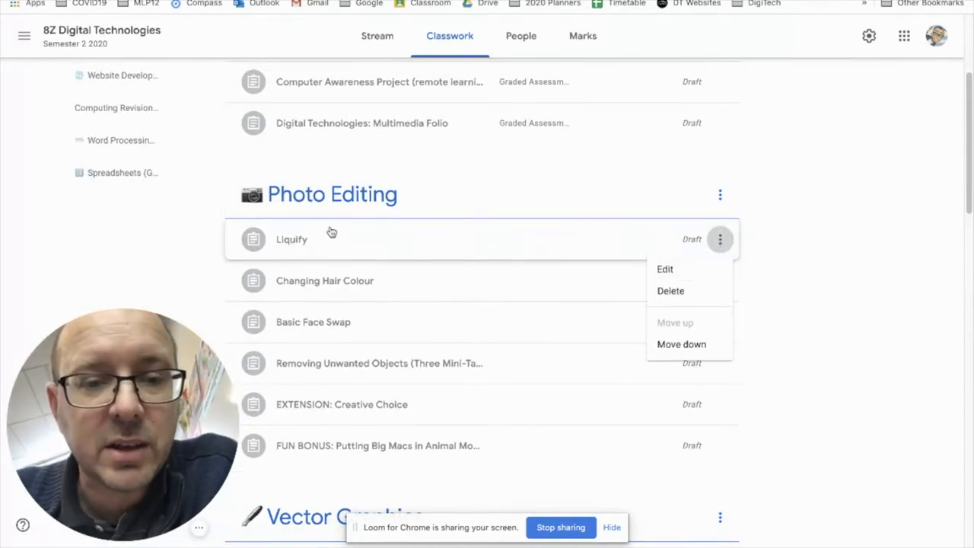
{"action": "mouse_move", "coordinate": [665, 269]}
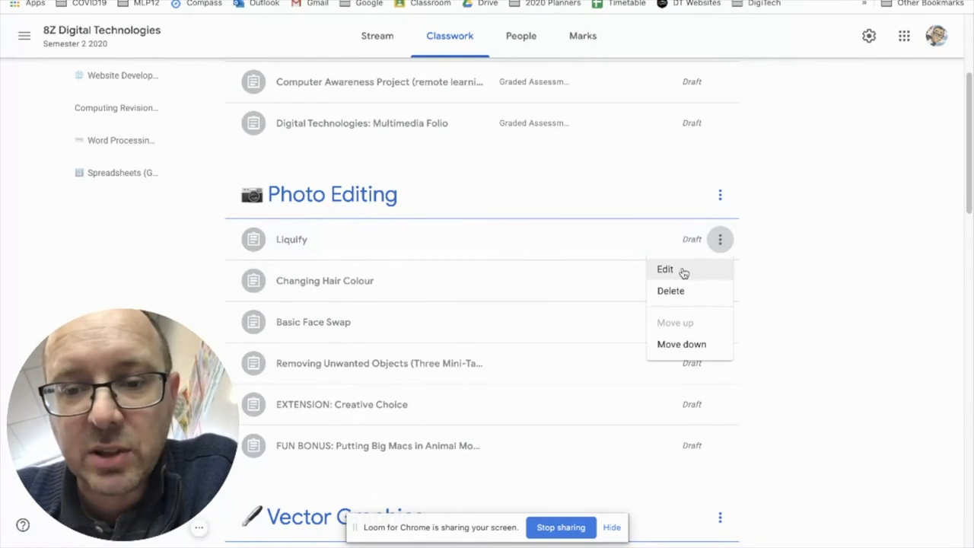
{"action": "left_click", "coordinate": [665, 269]}
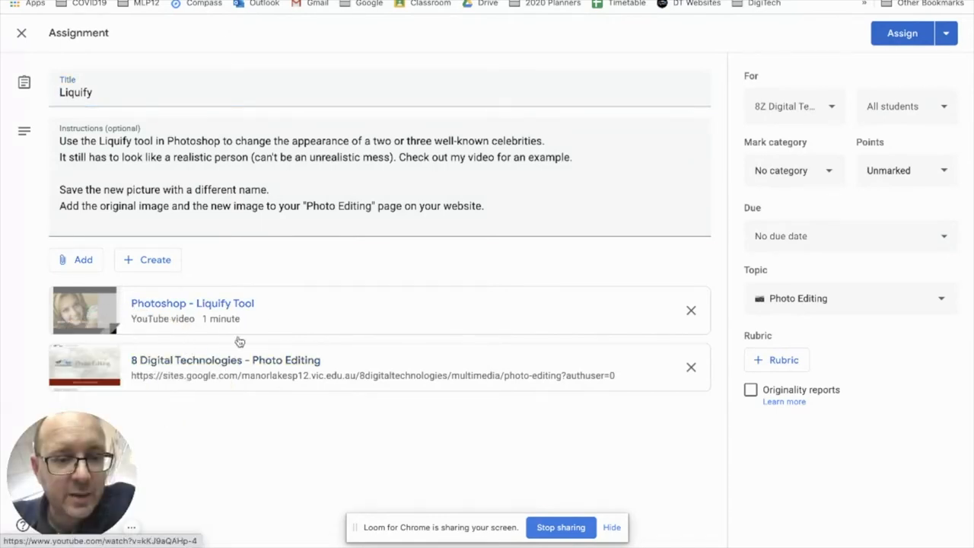
{"action": "mouse_move", "coordinate": [535, 298]}
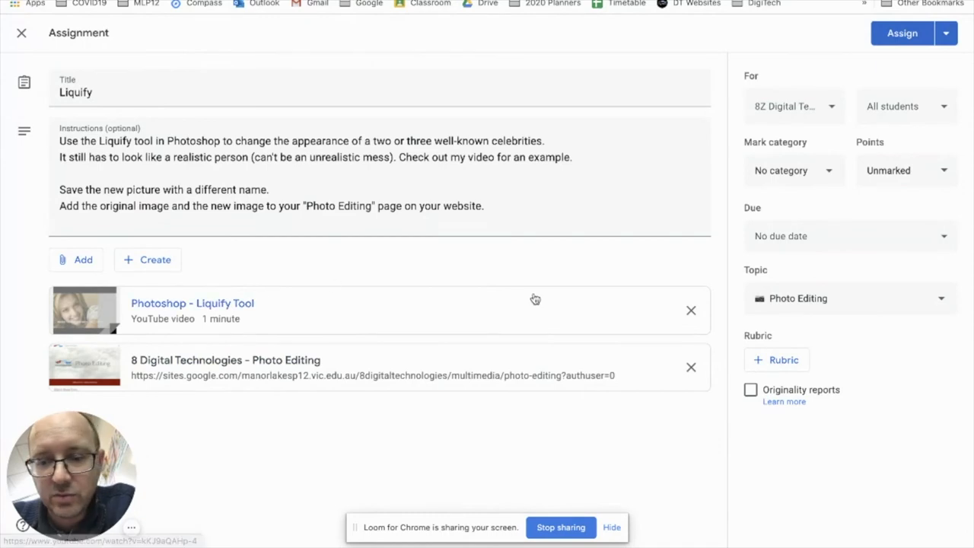
{"action": "mouse_move", "coordinate": [874, 232]}
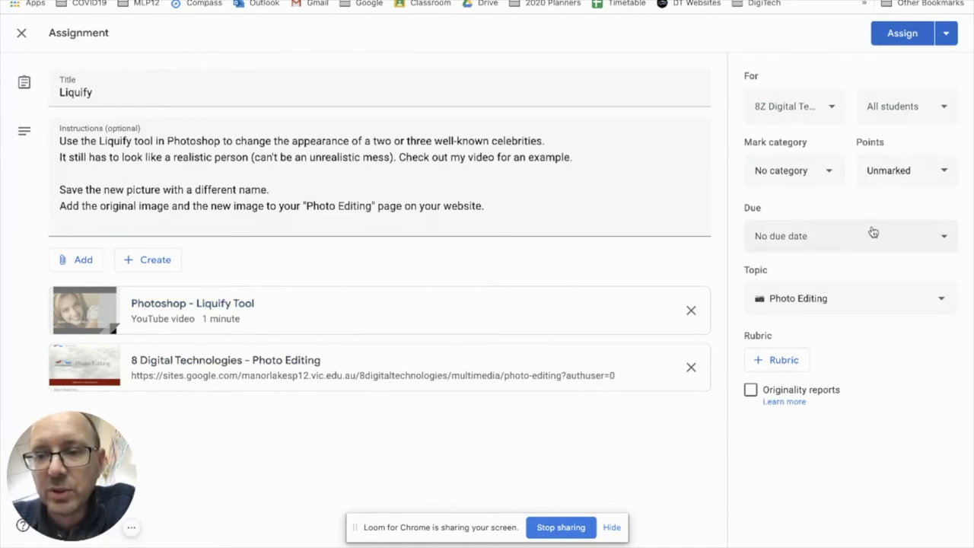
{"action": "mouse_move", "coordinate": [403, 361]}
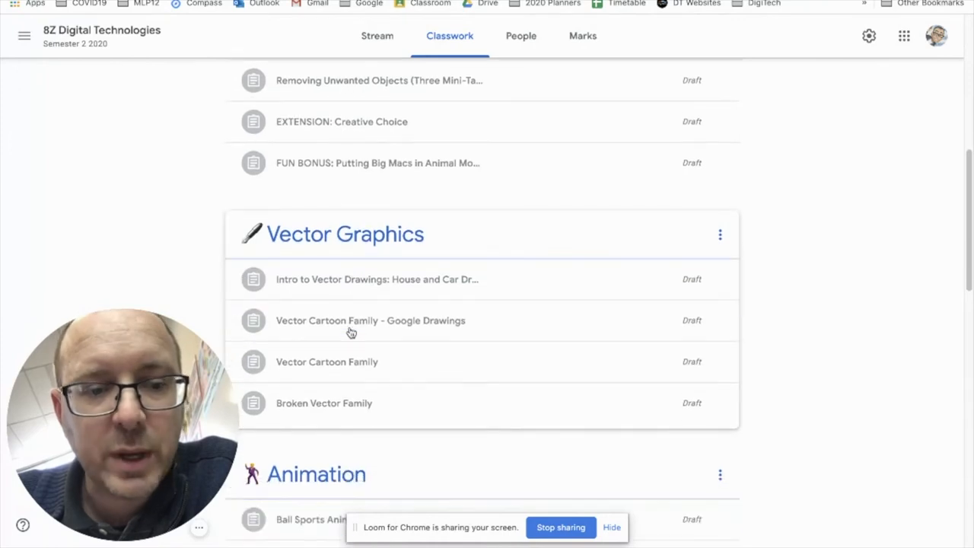
Step: Expand the Computing Test (Docs & Sheets) draft to preview its attached Computing Test form
{"action": "scroll", "scroll_direction": "down", "scroll_amount": 3}
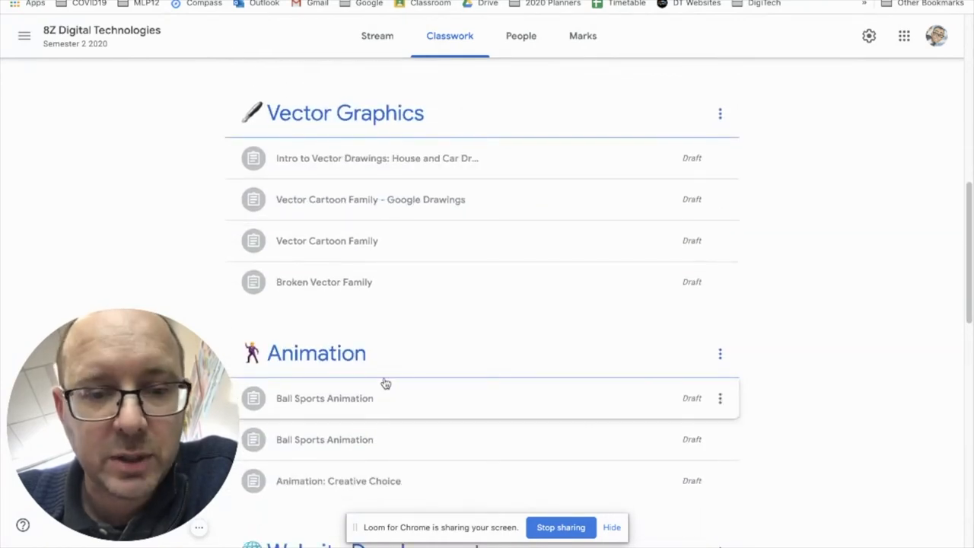
{"action": "scroll", "scroll_direction": "up", "scroll_amount": 3}
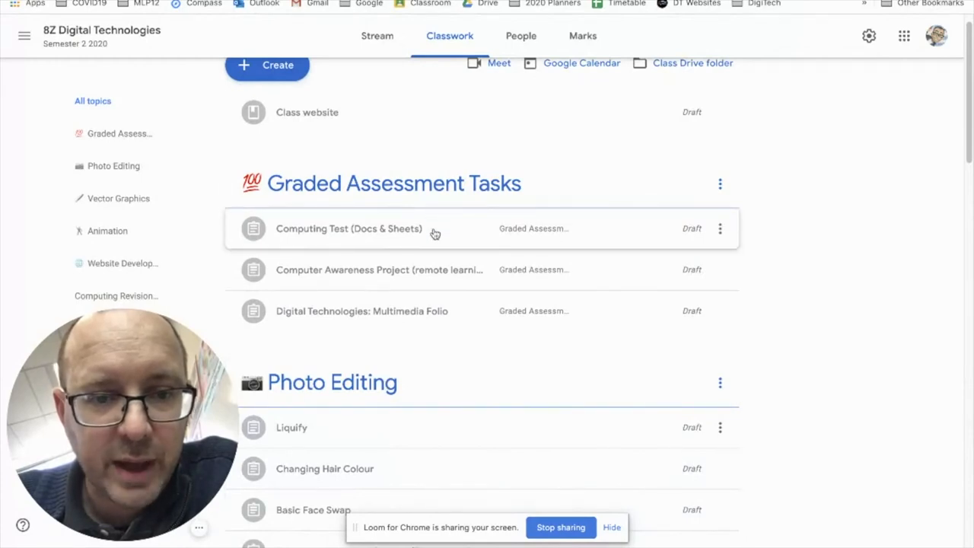
{"action": "left_click", "coordinate": [349, 229]}
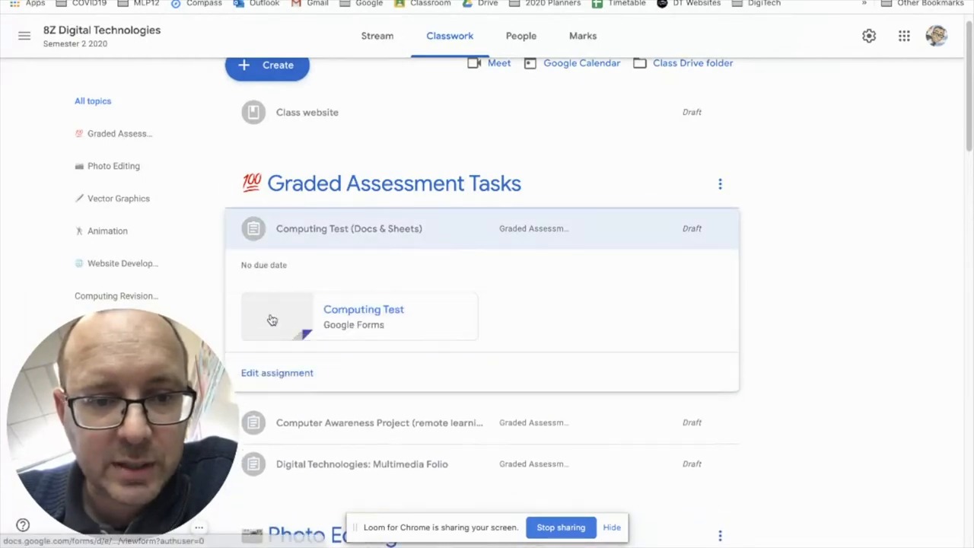
{"action": "left_click", "coordinate": [363, 315]}
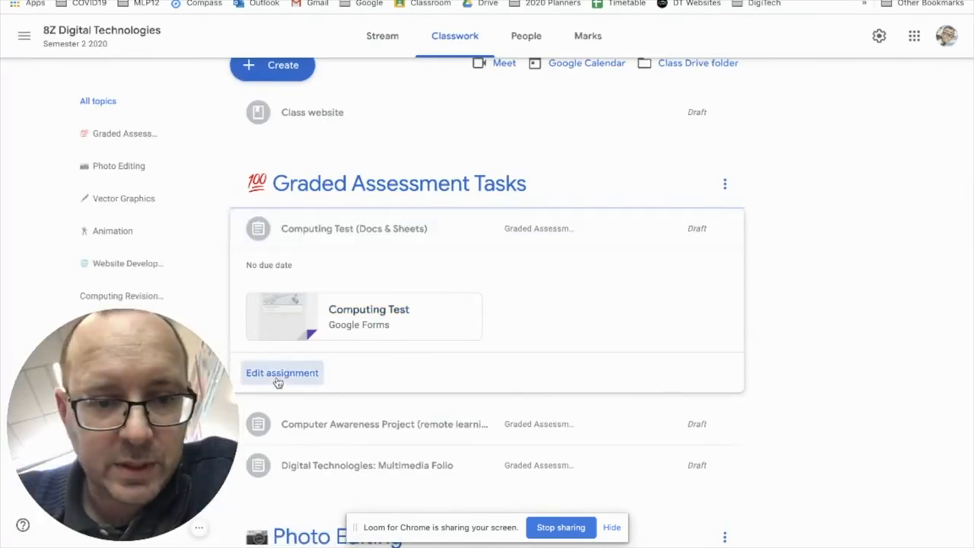
Step: Set the Computing Test's Untitled document to 'Make a copy for each student', then collapse the item
{"action": "left_click", "coordinate": [282, 373]}
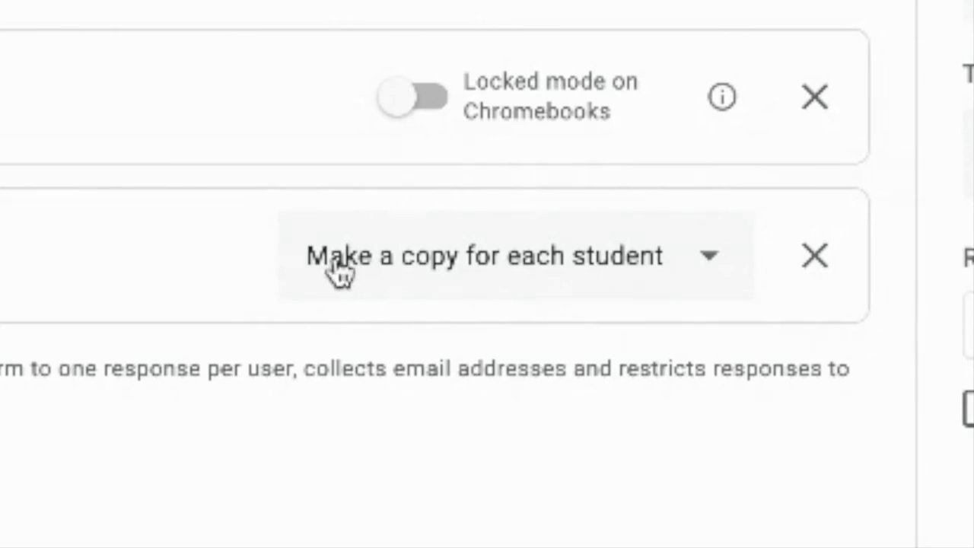
{"action": "mouse_move", "coordinate": [522, 283]}
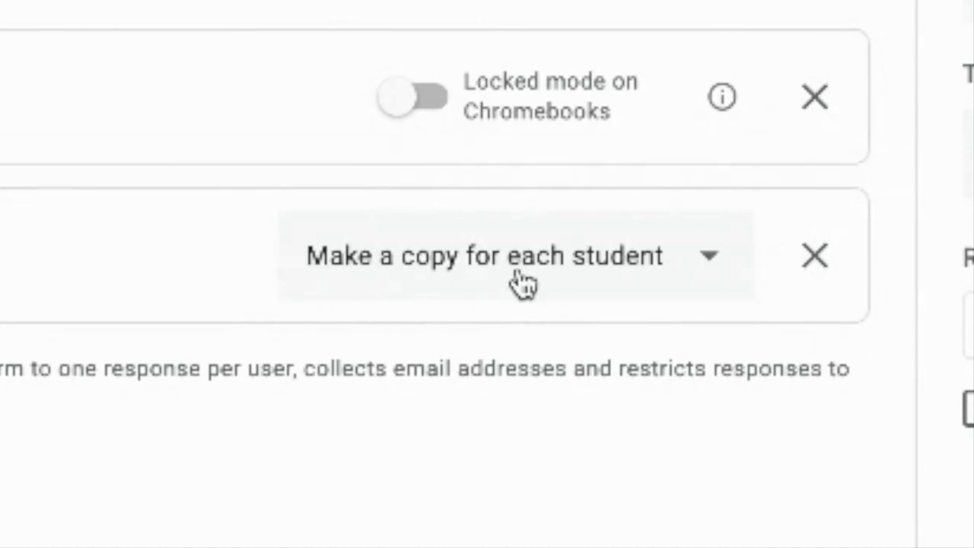
{"action": "mouse_move", "coordinate": [468, 312]}
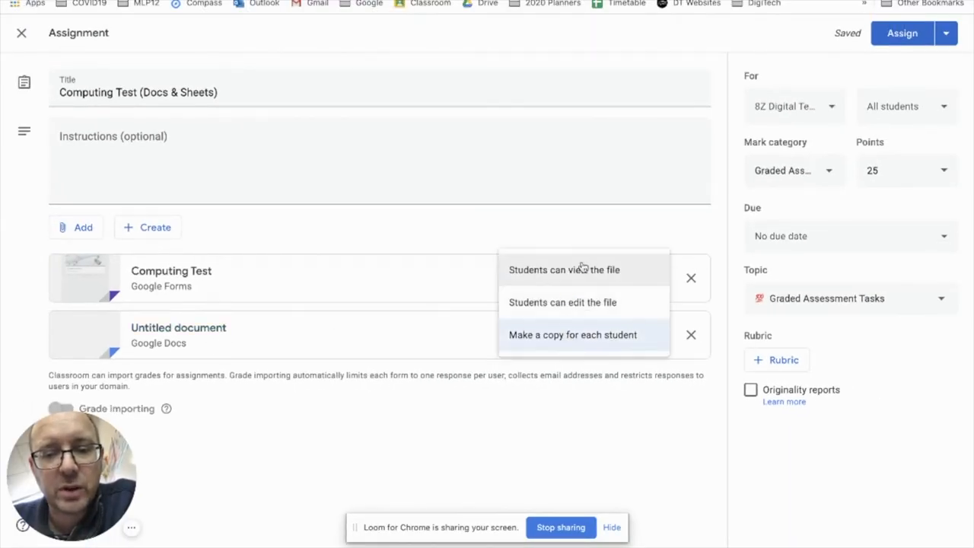
{"action": "left_click", "coordinate": [564, 270]}
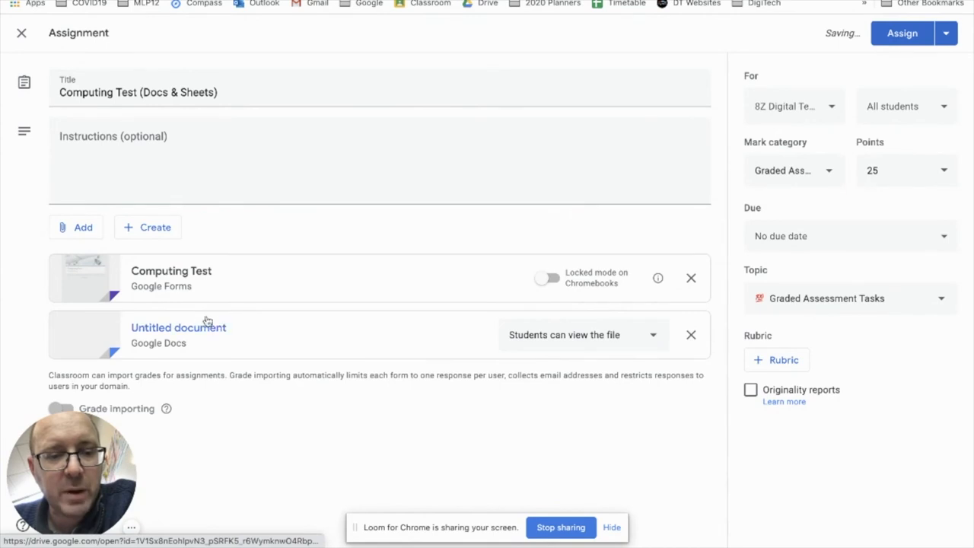
{"action": "mouse_move", "coordinate": [334, 335]}
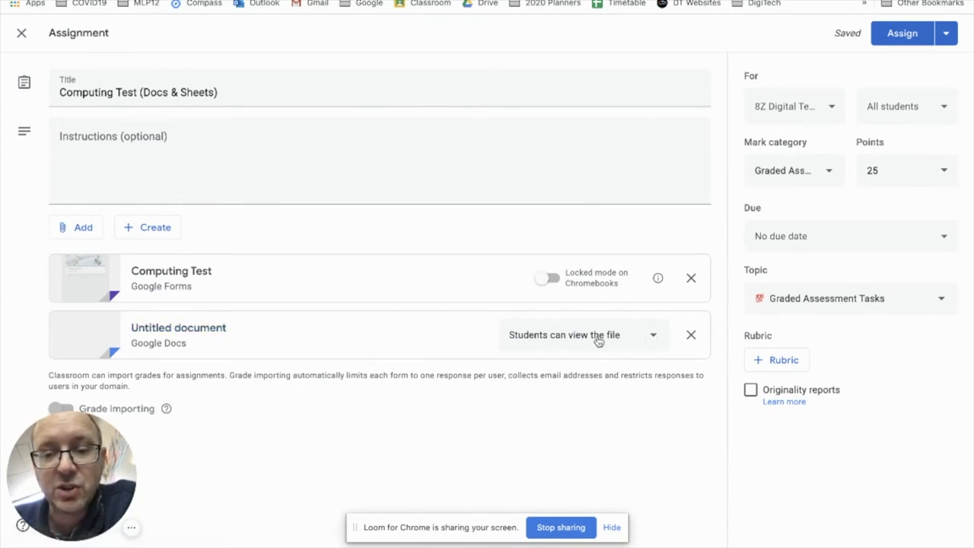
{"action": "mouse_move", "coordinate": [593, 355]}
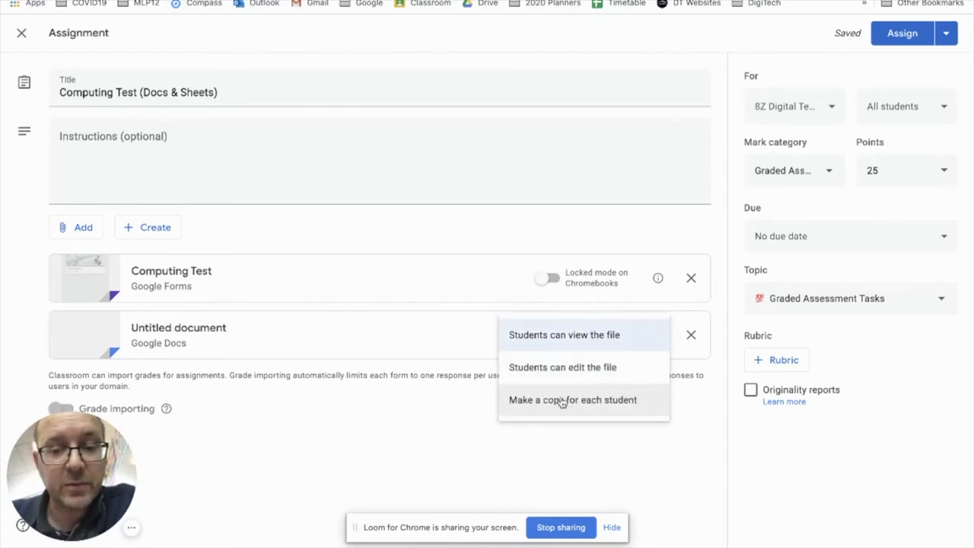
{"action": "mouse_move", "coordinate": [607, 340]}
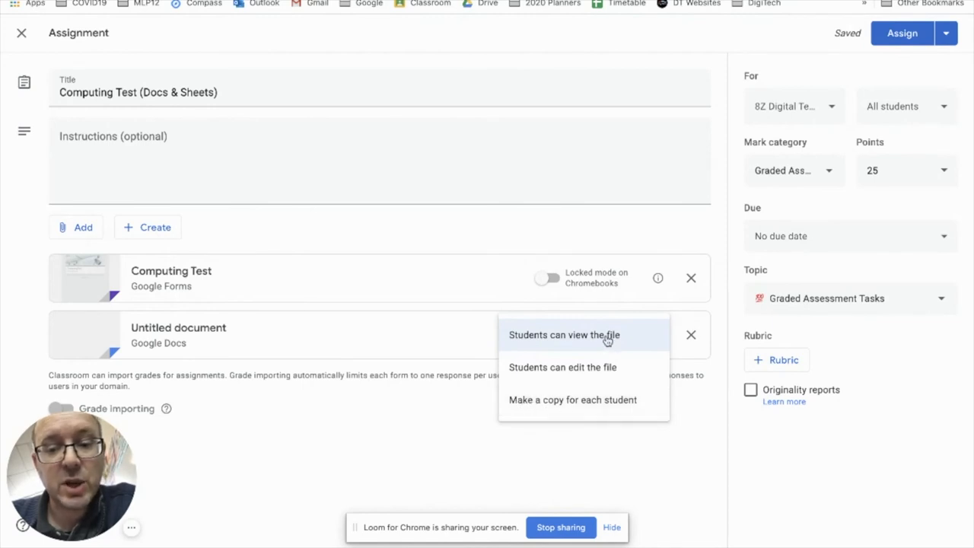
{"action": "left_click", "coordinate": [572, 400]}
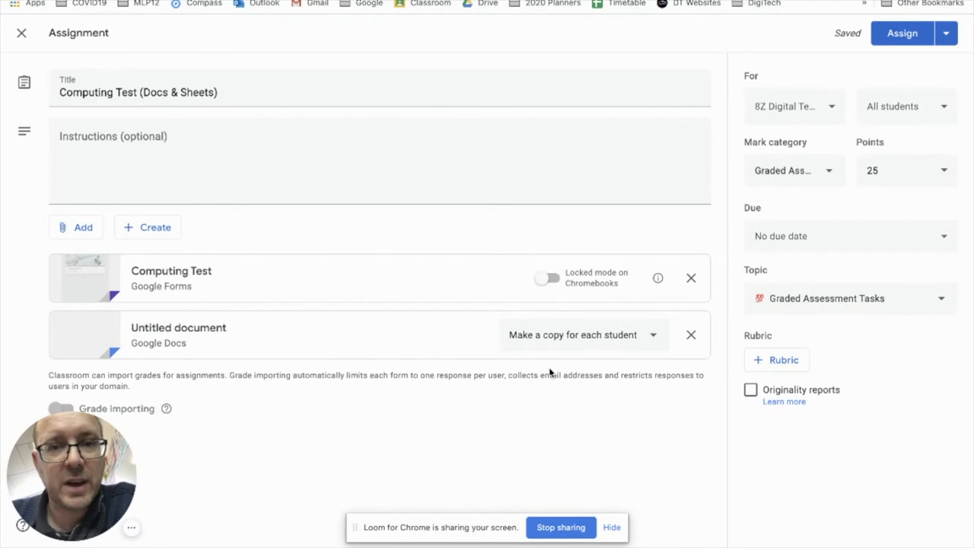
{"action": "mouse_move", "coordinate": [617, 352]}
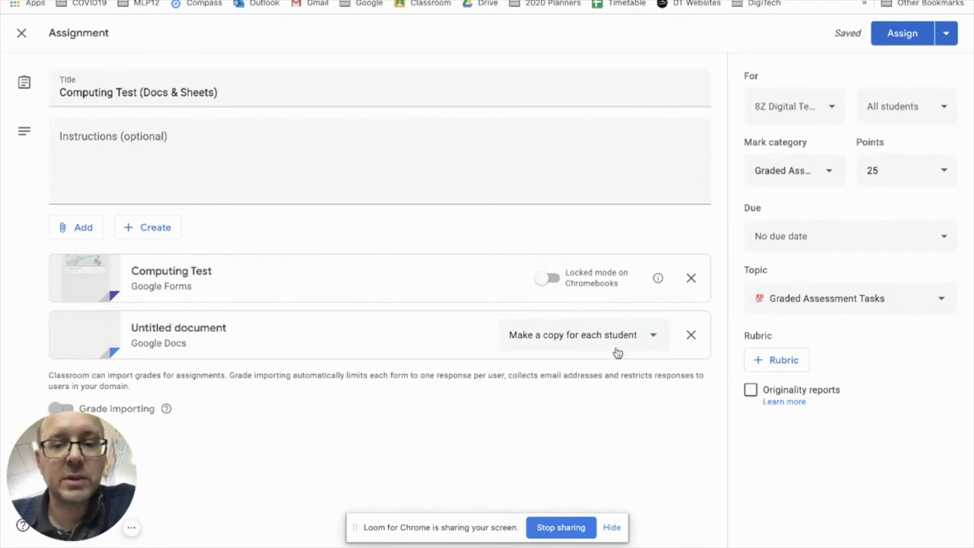
{"action": "mouse_move", "coordinate": [589, 343]}
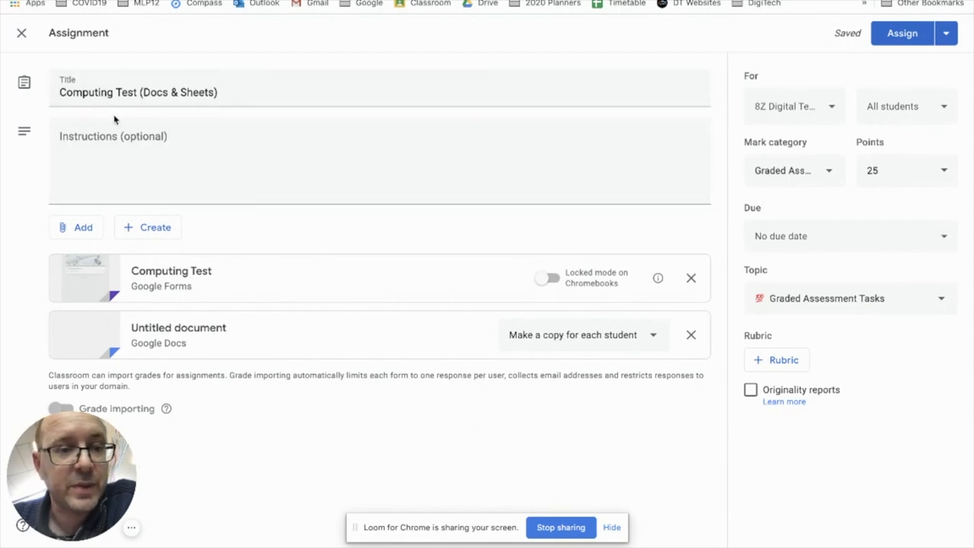
{"action": "left_click", "coordinate": [21, 33]}
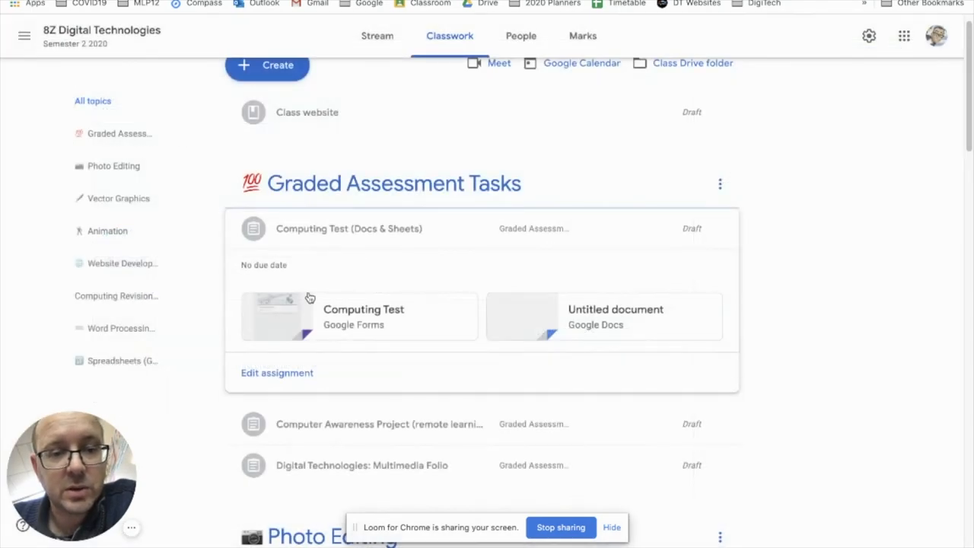
{"action": "left_click", "coordinate": [348, 228]}
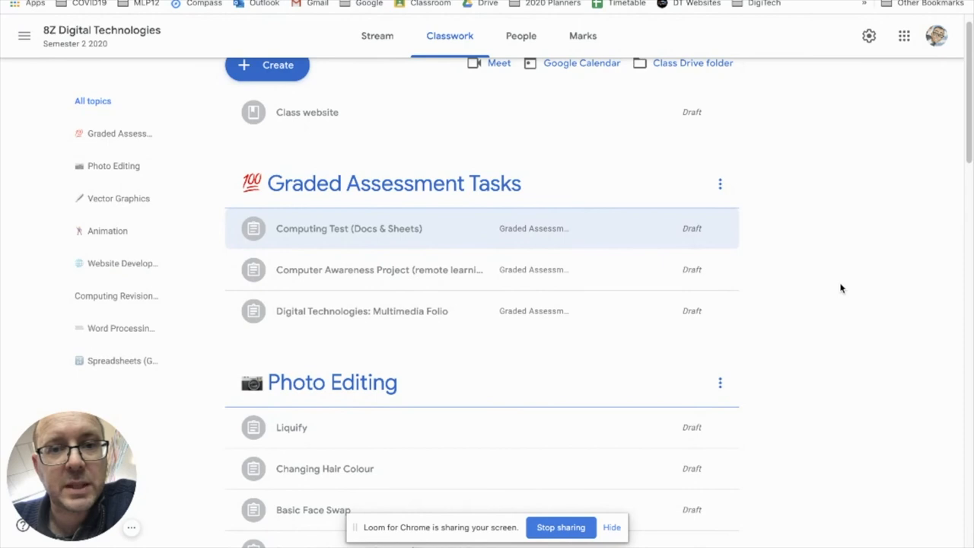